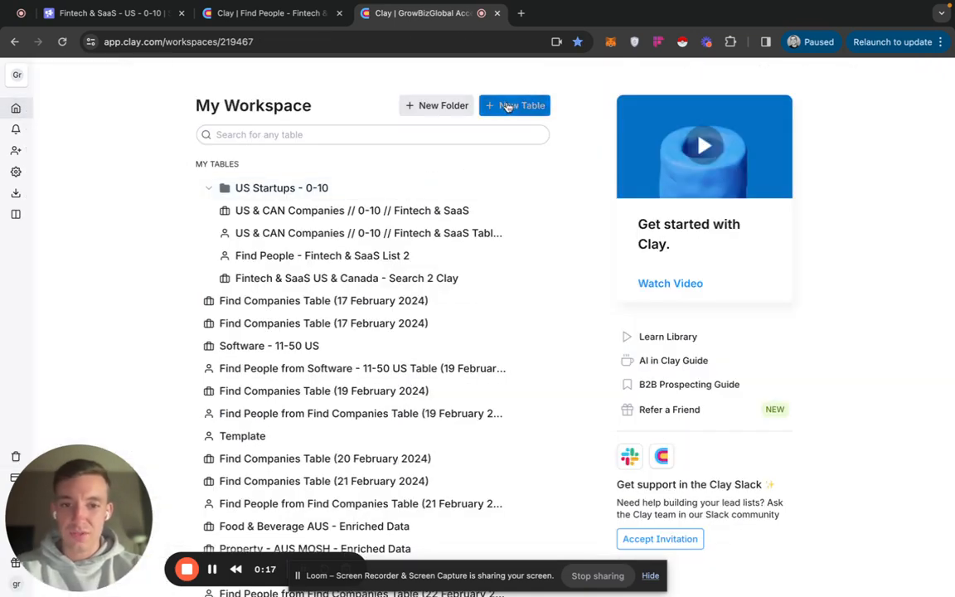
Step: Dismiss the new-table options and open the 'Fintech & SaaS US & Canada - Search 2 Clay' table
{"action": "left_click", "coordinate": [514, 105]}
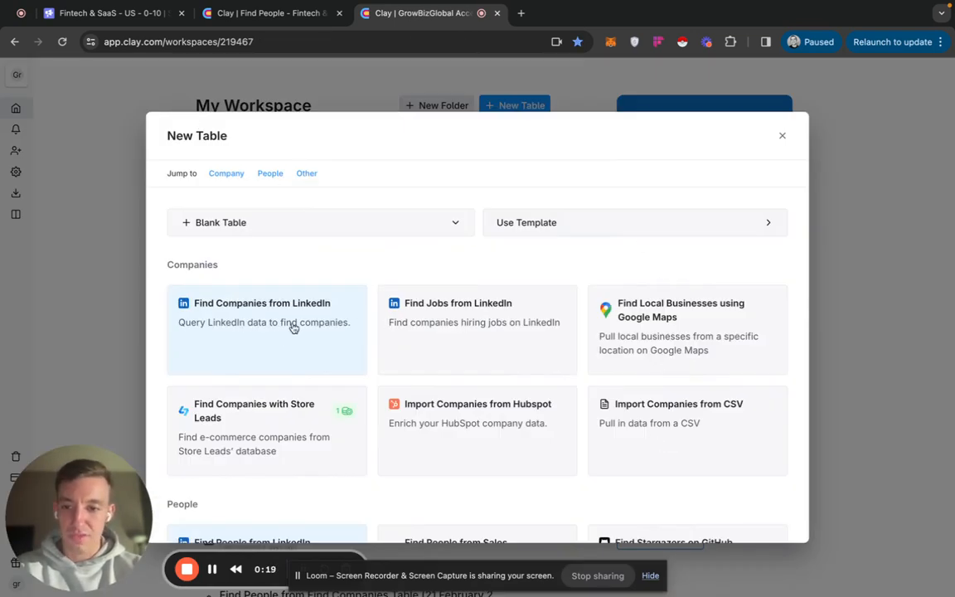
{"action": "left_click", "coordinate": [780, 135]}
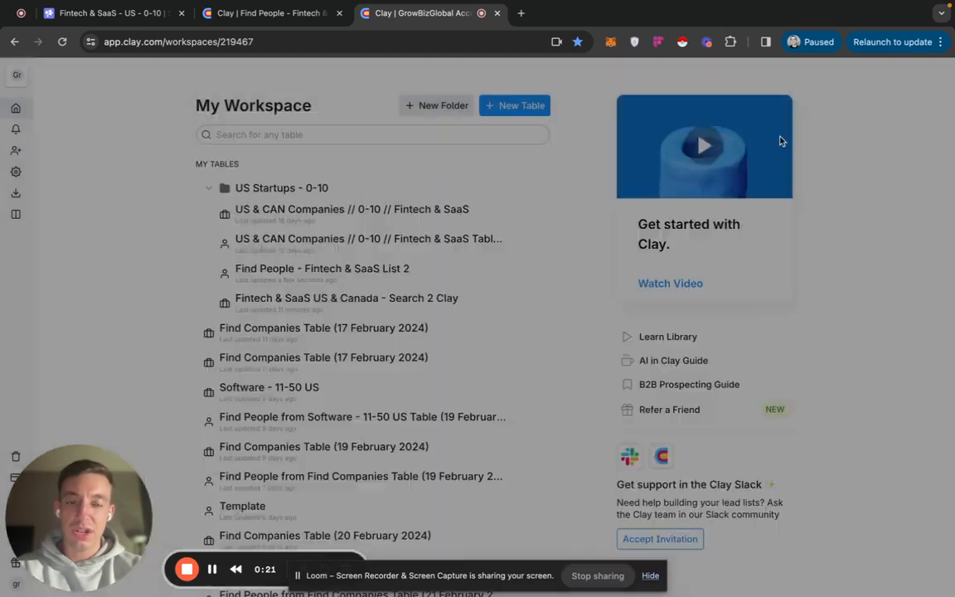
{"action": "scroll", "scroll_direction": "down", "scroll_amount": 3}
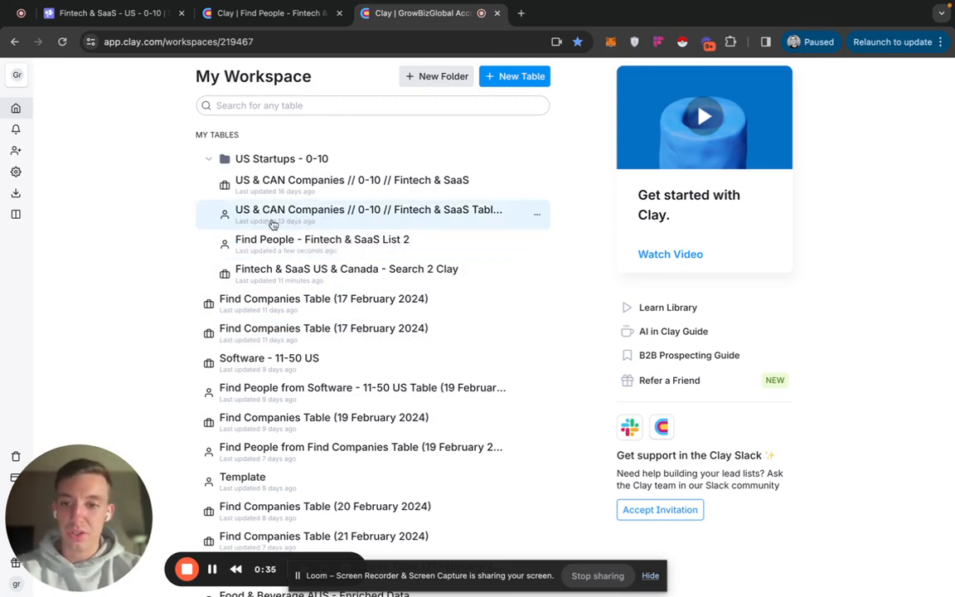
{"action": "mouse_move", "coordinate": [360, 273]}
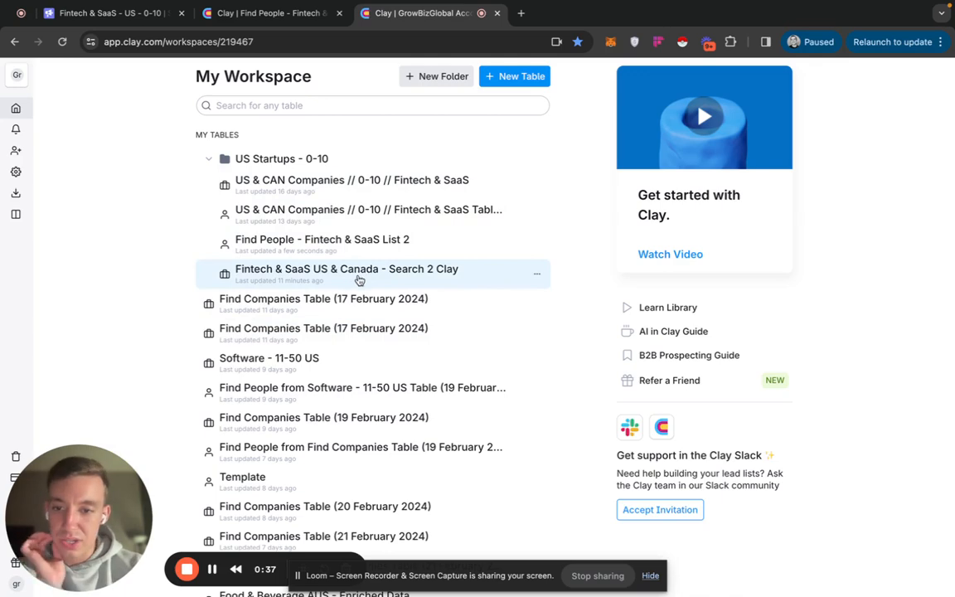
{"action": "left_click", "coordinate": [347, 268]}
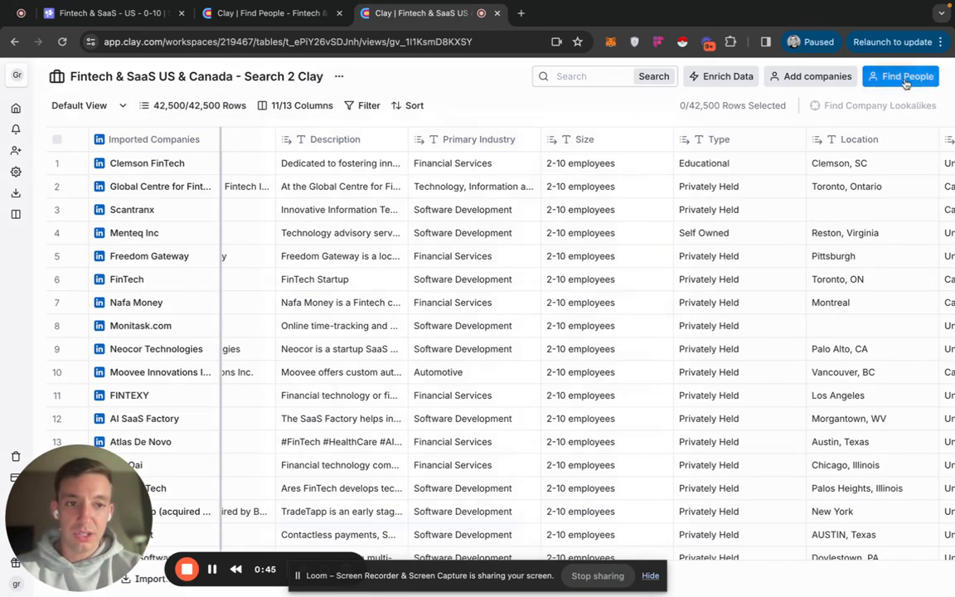
Step: Start Find People and exclude people from the 'US & CAN Companies // 0-10 // Fintech & SaaS Table - Lead List' table
{"action": "left_click", "coordinate": [900, 75]}
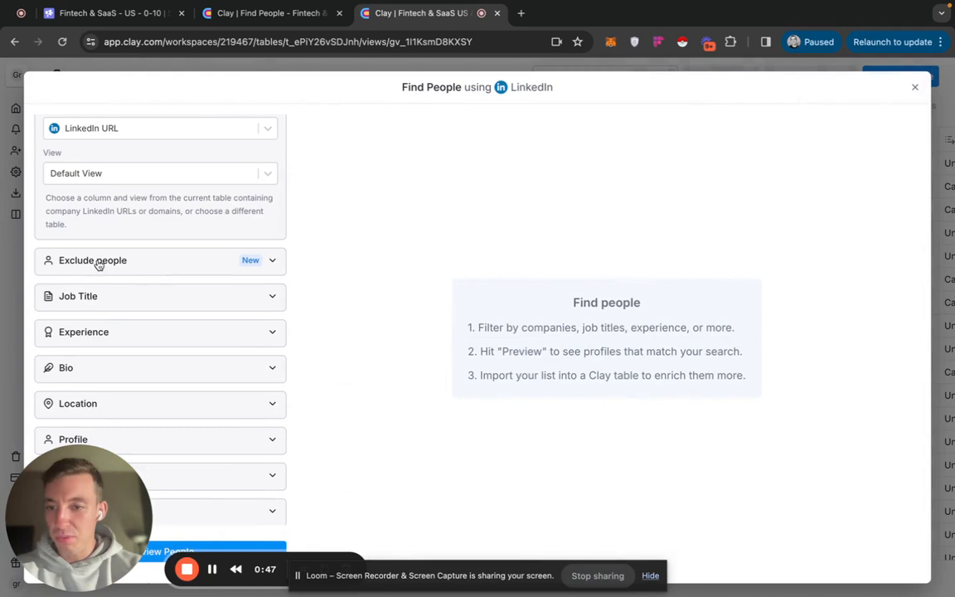
{"action": "left_click", "coordinate": [92, 259]}
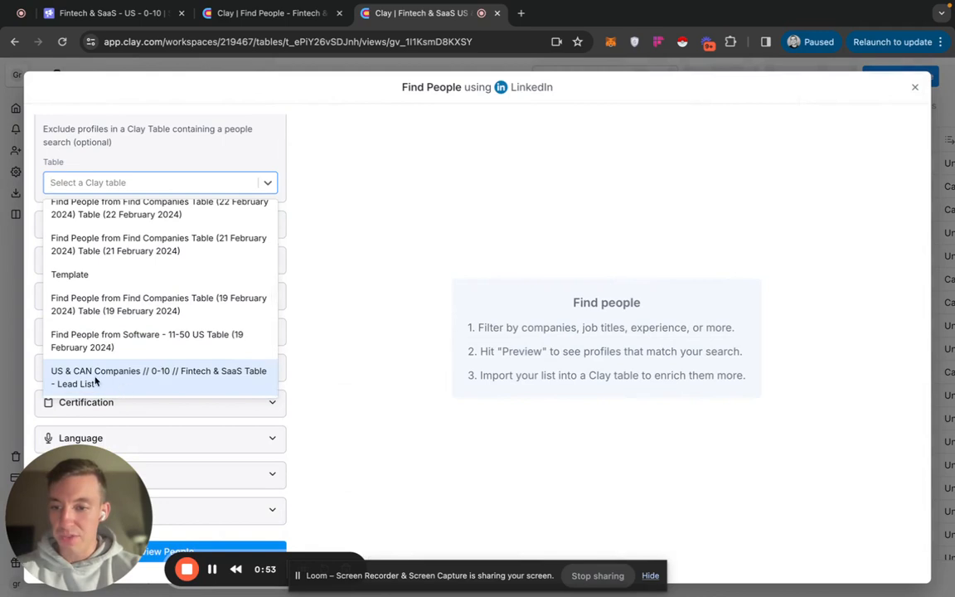
{"action": "mouse_move", "coordinate": [151, 383]}
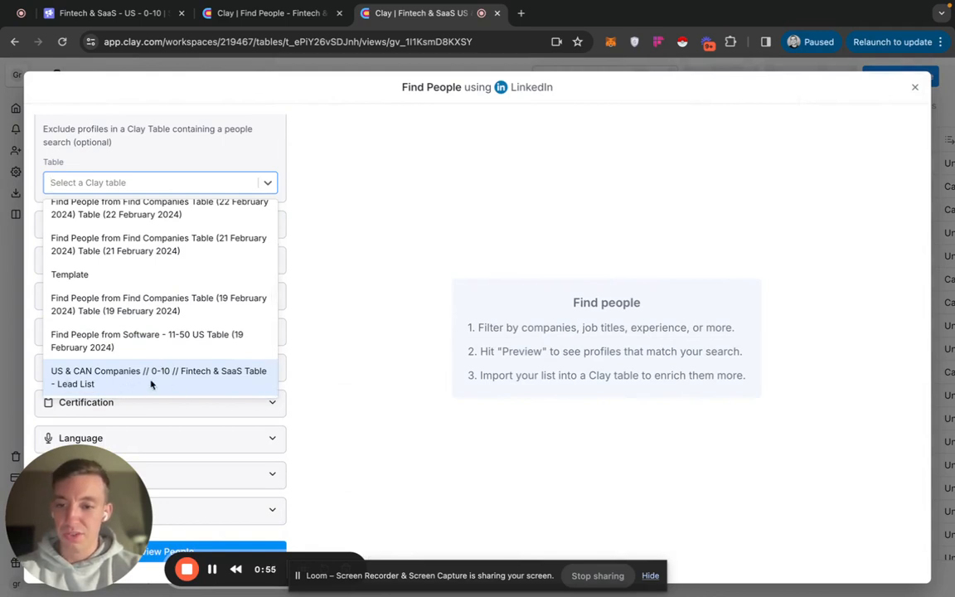
{"action": "left_click", "coordinate": [158, 378]}
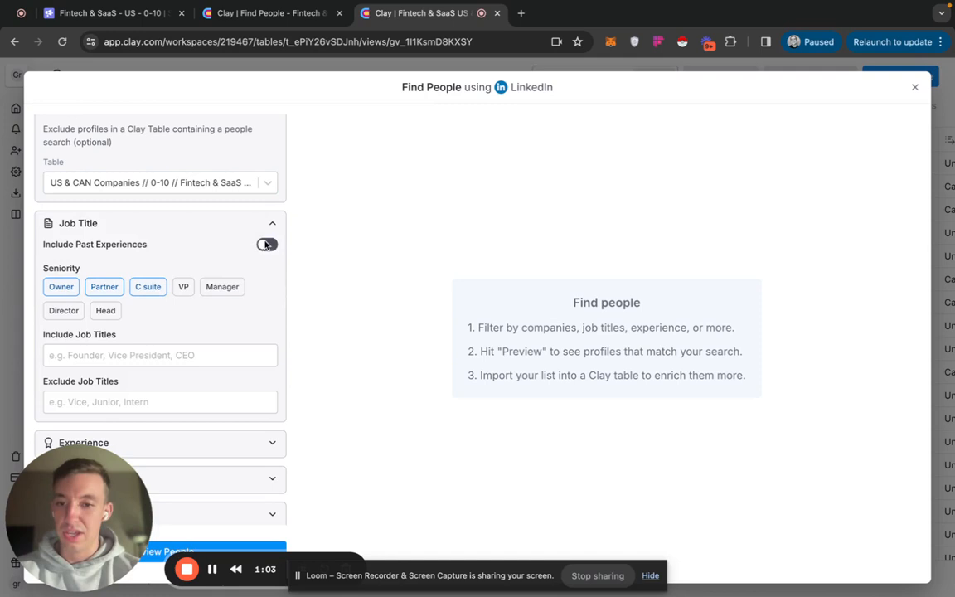
Step: Collapse the Job Title filters and confirm Exclude people shows 6050 profiles excluded
{"action": "left_click", "coordinate": [272, 222]}
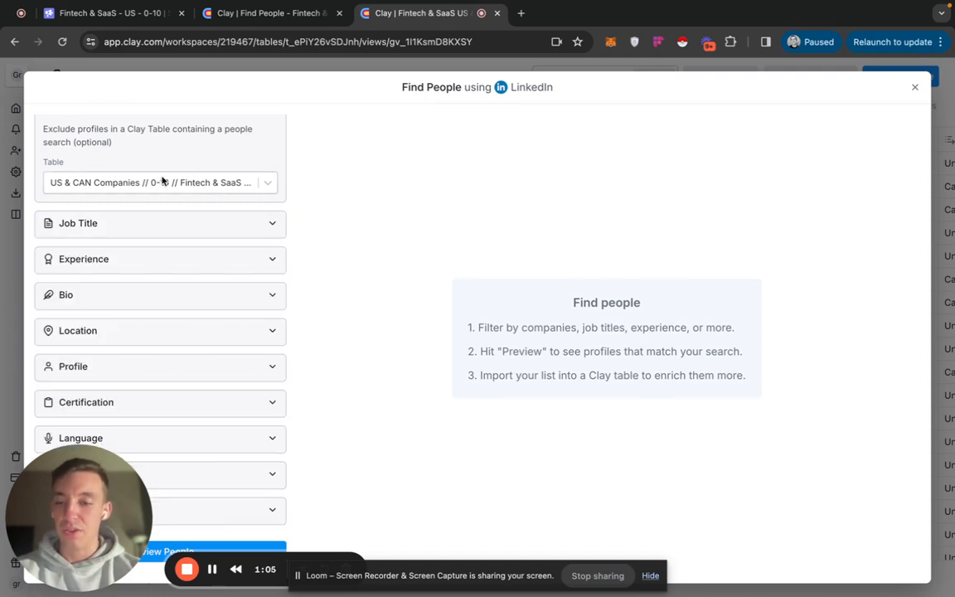
{"action": "mouse_move", "coordinate": [178, 180]}
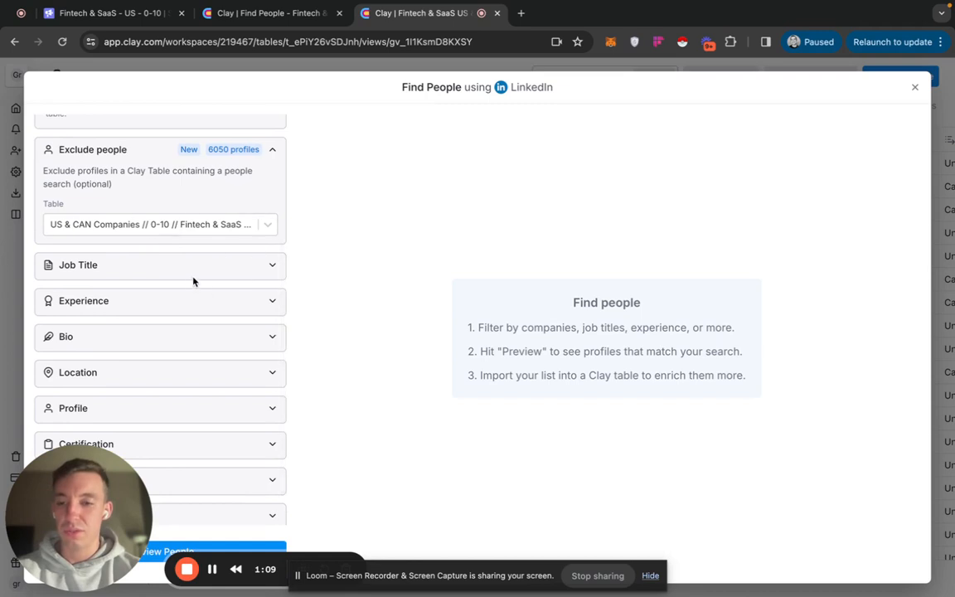
{"action": "scroll", "scroll_direction": "down", "scroll_amount": 3}
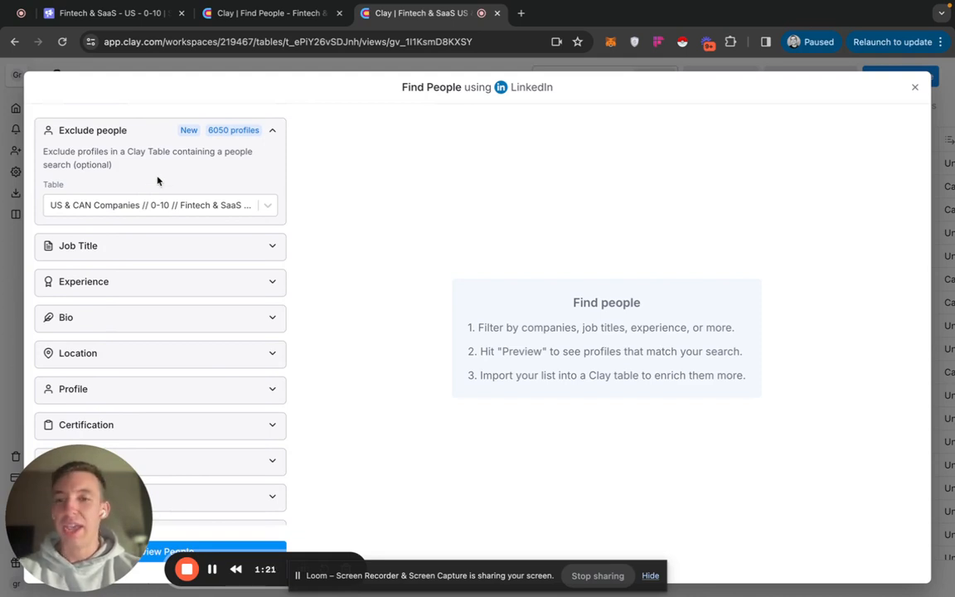
{"action": "mouse_move", "coordinate": [161, 177]}
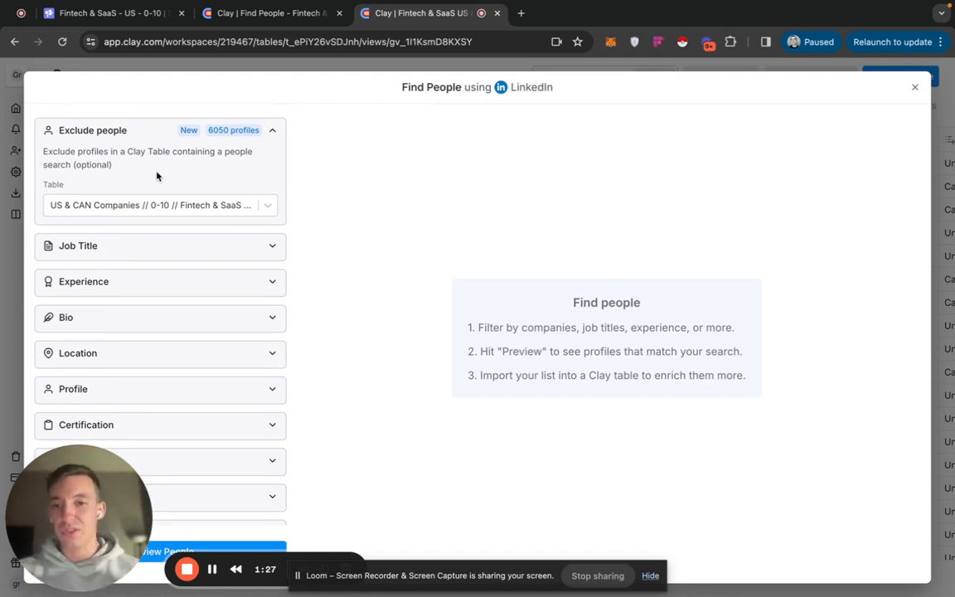
{"action": "scroll", "scroll_direction": "down", "scroll_amount": 3}
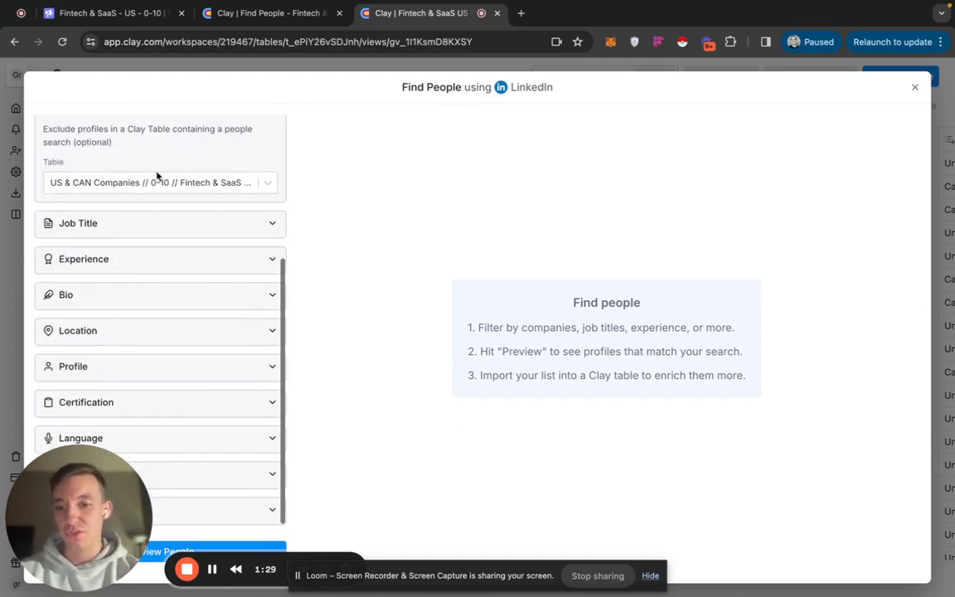